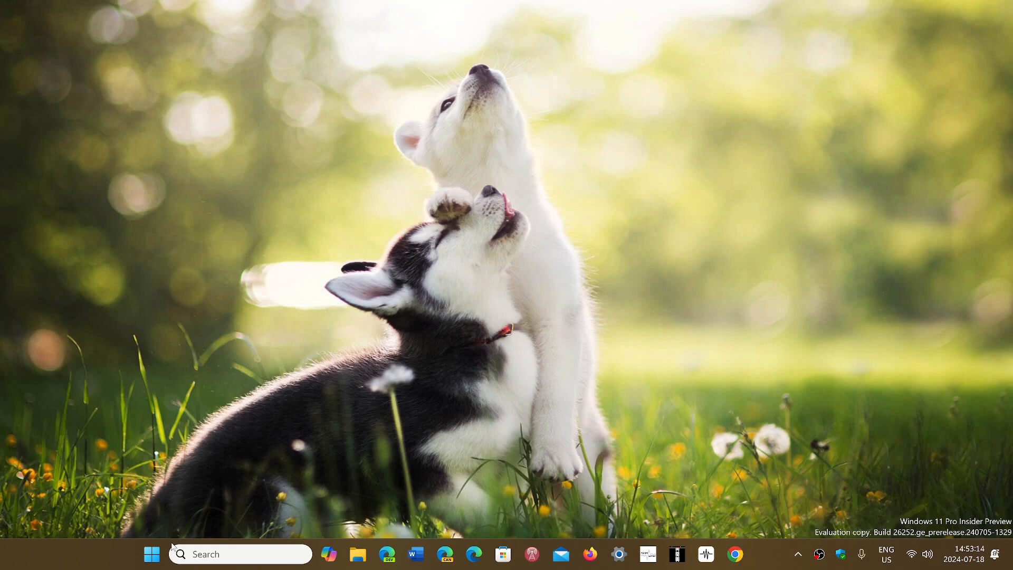
Bring up the Start menu with pinned apps and the search field.
{"action": "left_click", "coordinate": [152, 554]}
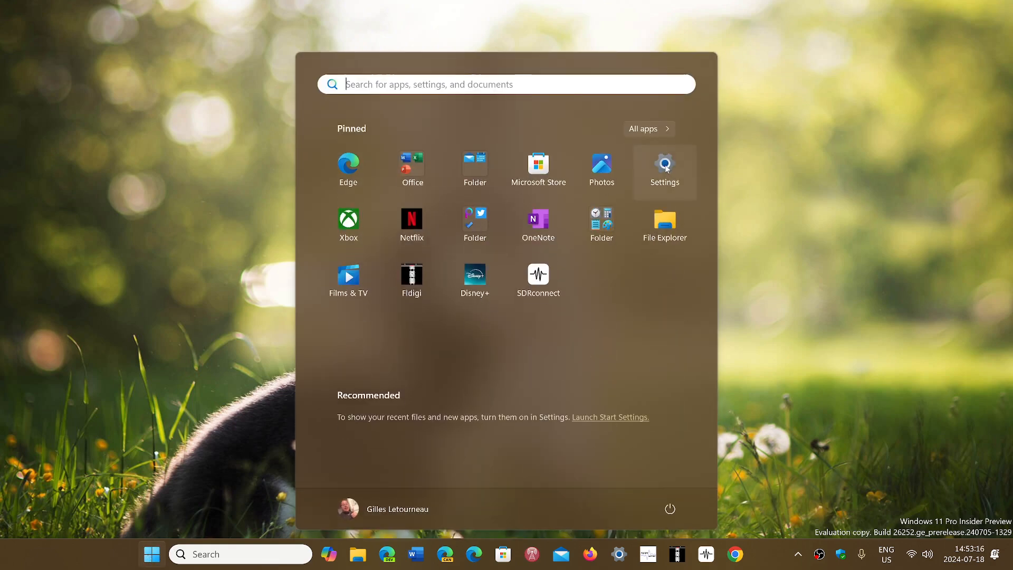
Launch Settings from the pinned Settings tile, landing on its Home page.
{"action": "left_click", "coordinate": [665, 165]}
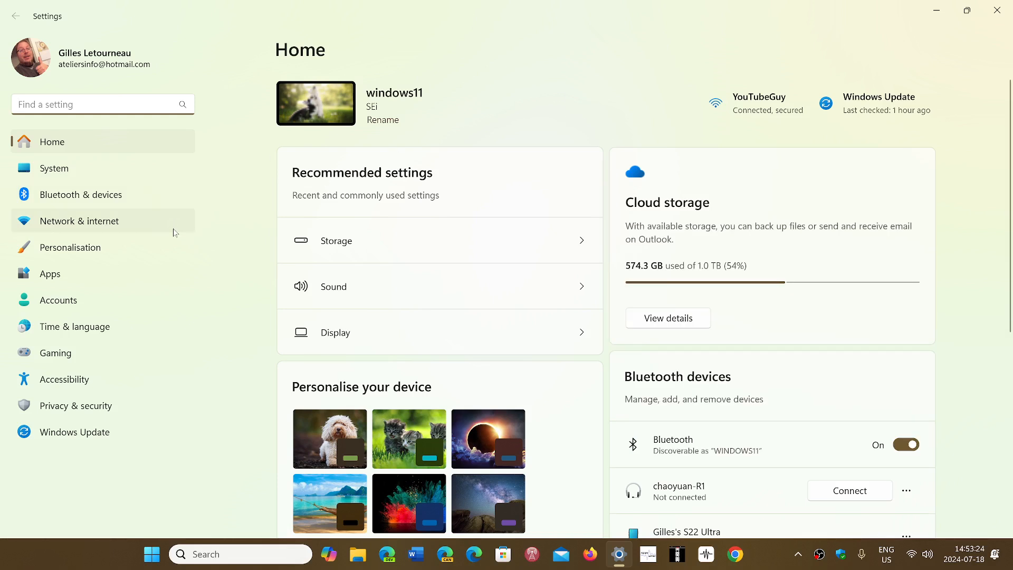
{"action": "mouse_move", "coordinate": [231, 240]}
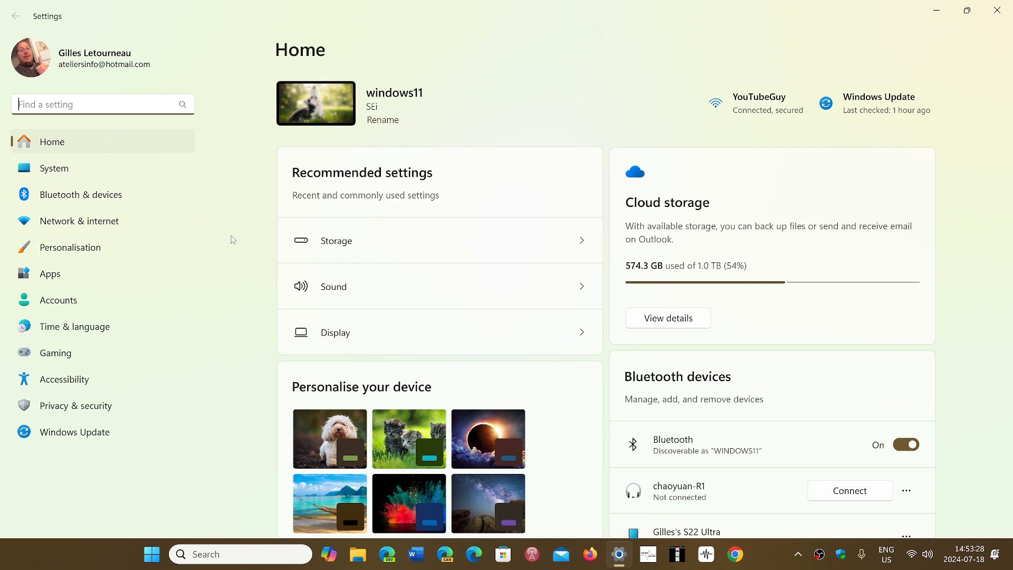
{"action": "mouse_move", "coordinate": [84, 450]}
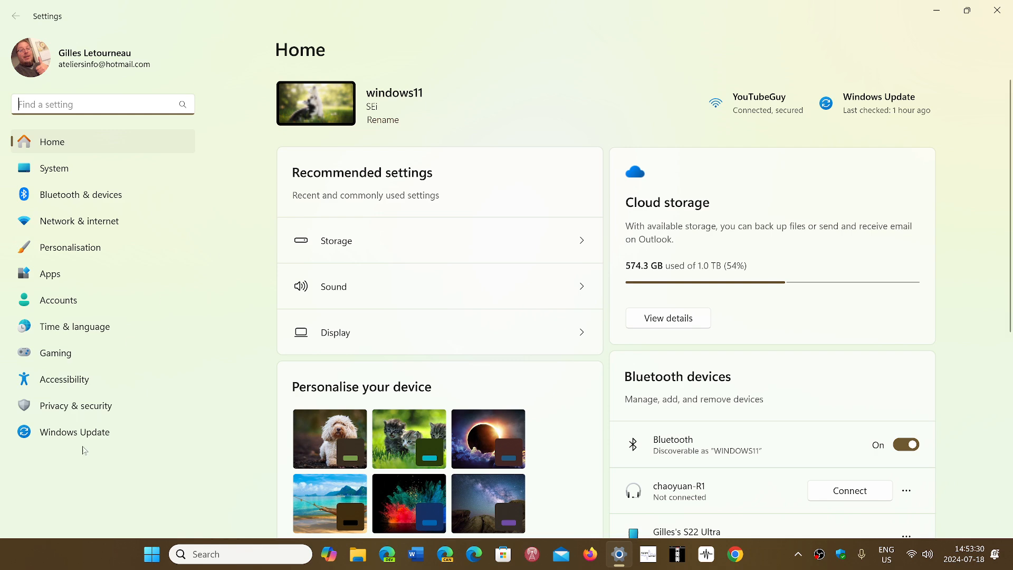
Show the Windows Update page reporting 'You're up to date' with latest-updates toggle On.
{"action": "left_click", "coordinate": [75, 431]}
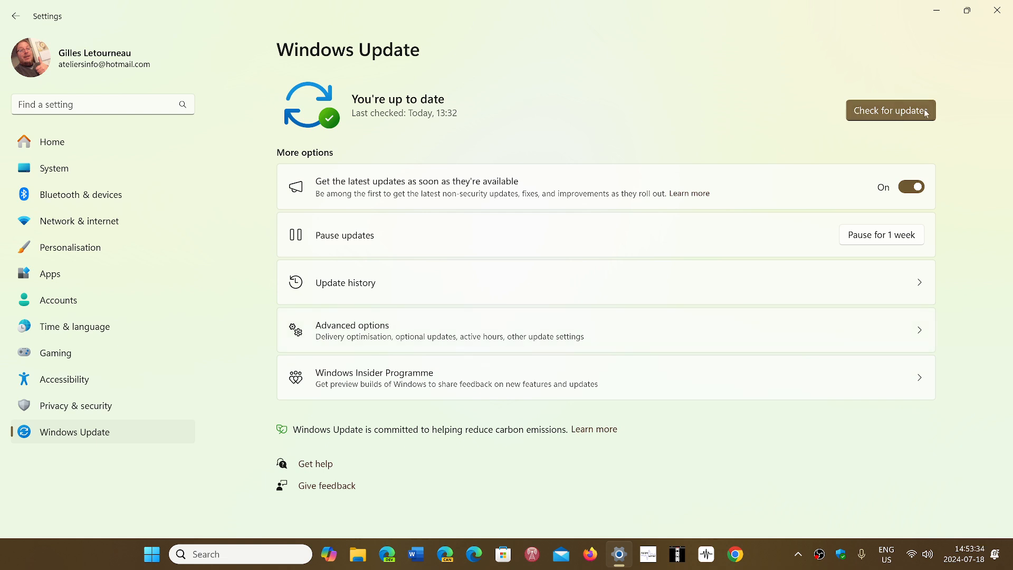
{"action": "mouse_move", "coordinate": [681, 76]}
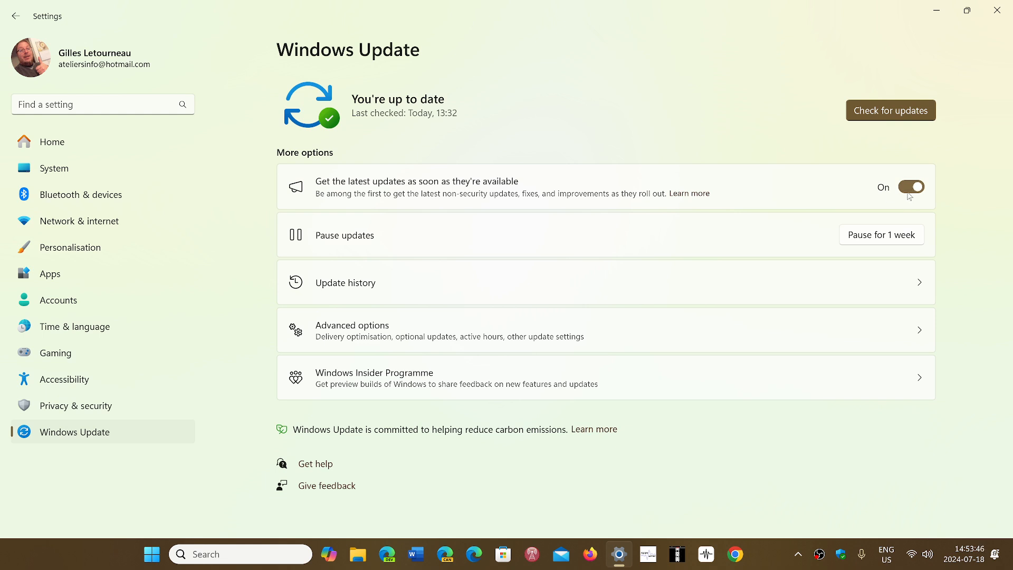
{"action": "mouse_move", "coordinate": [597, 137]}
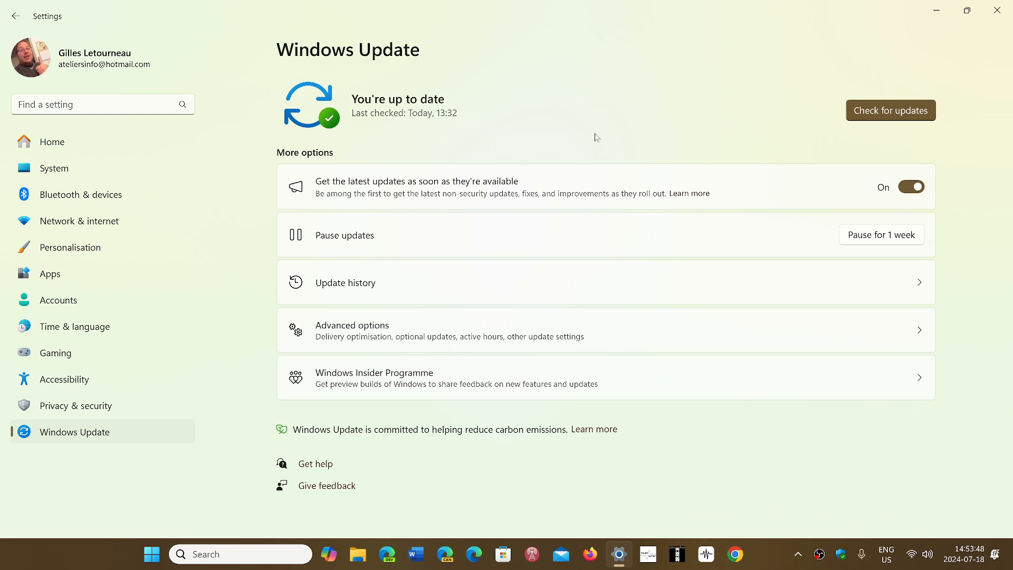
{"action": "mouse_move", "coordinate": [636, 334]}
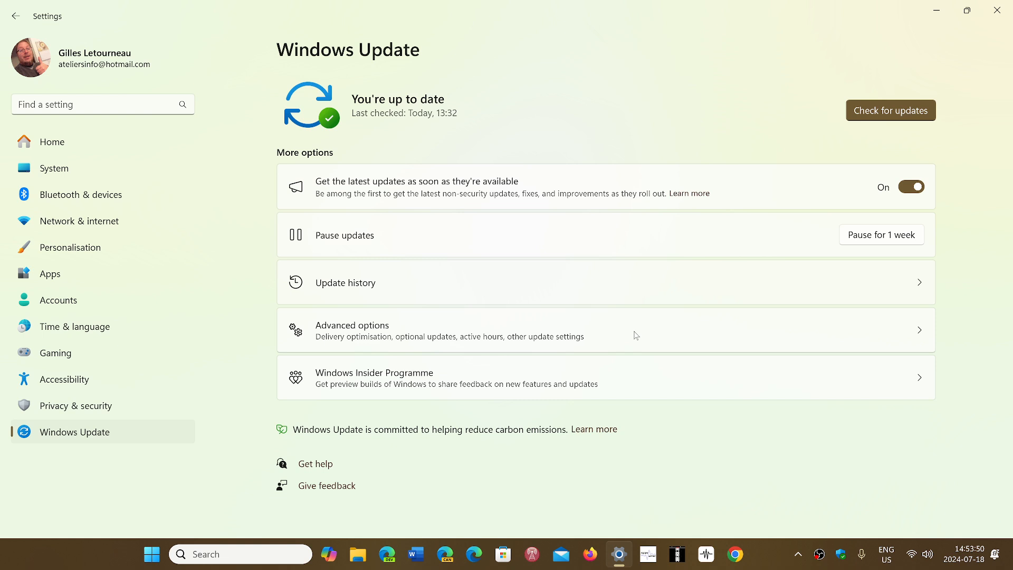
{"action": "mouse_move", "coordinate": [745, 260]}
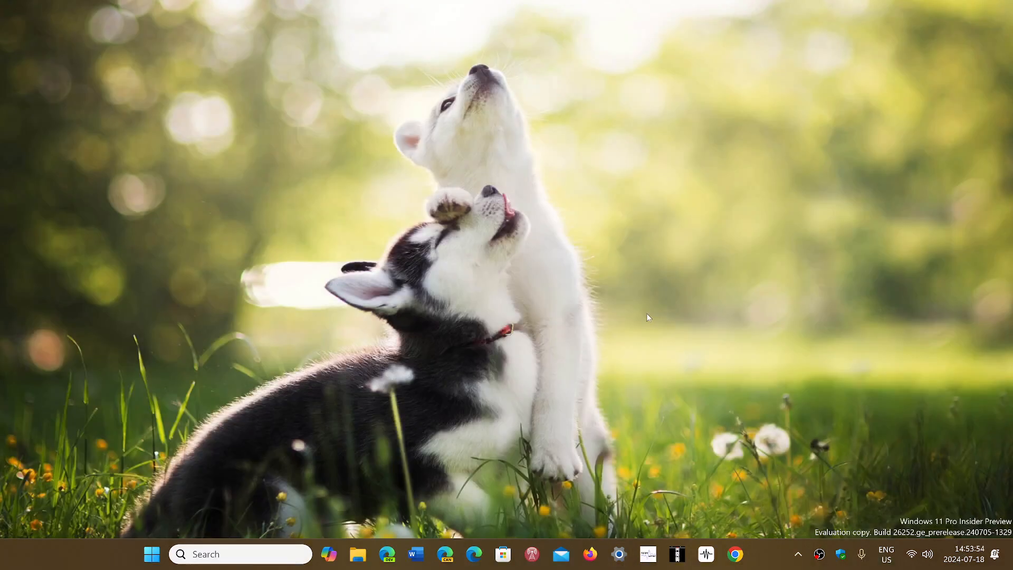
{"action": "mouse_move", "coordinate": [791, 353]}
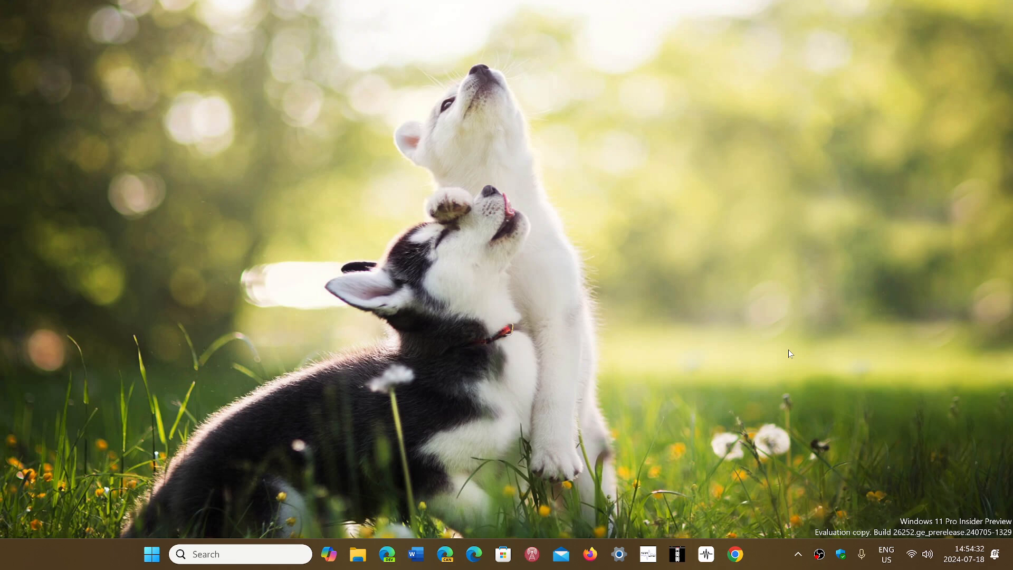
{"action": "mouse_move", "coordinate": [765, 563]}
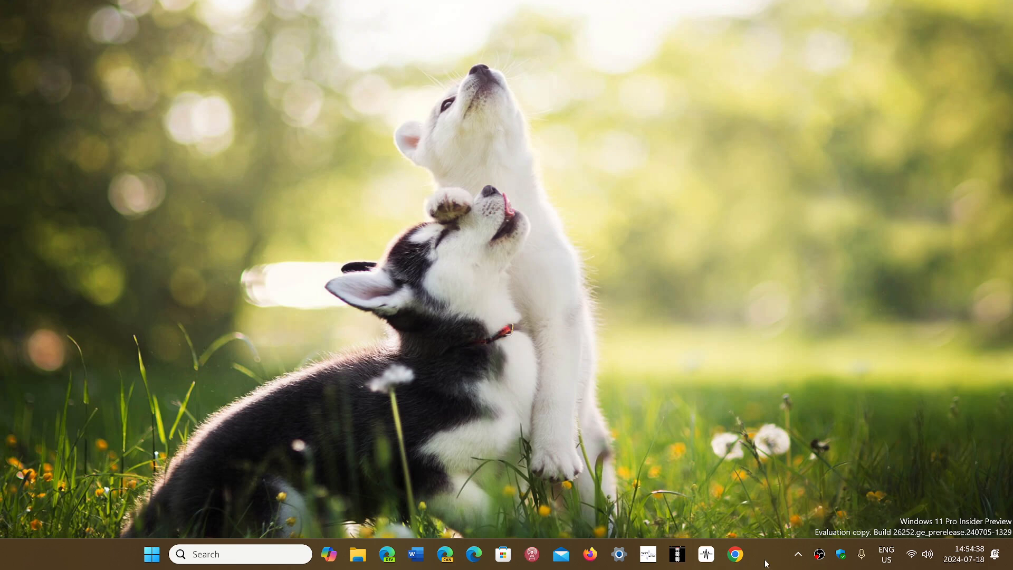